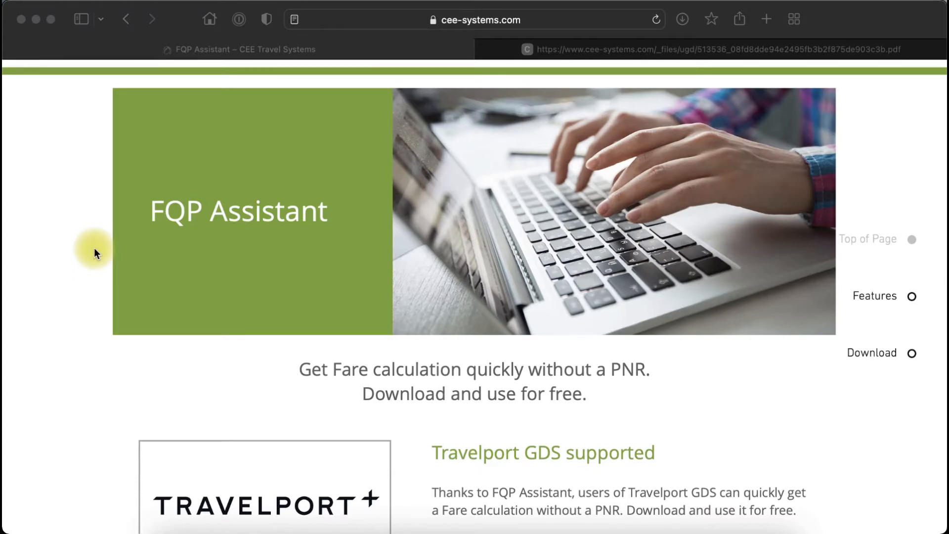
# - Scroll the FQP Assistant page down to the Downloads section and its PDF guides
pyautogui.scroll(-3)
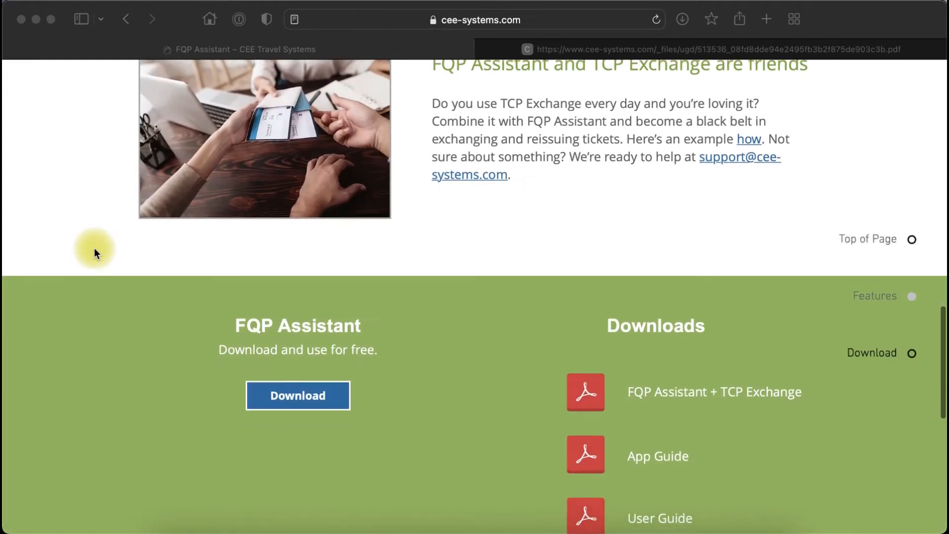
pyautogui.scroll(-3)
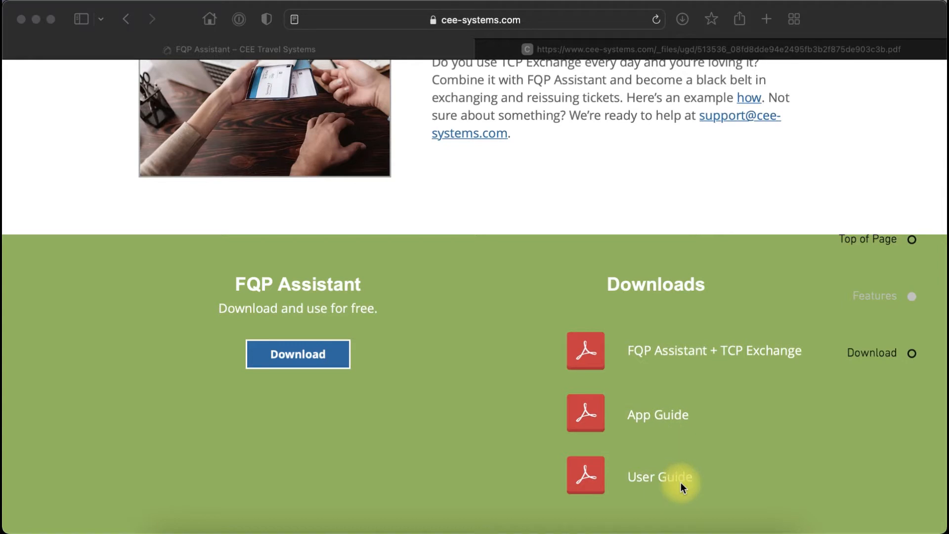
pyautogui.moveTo(702, 360)
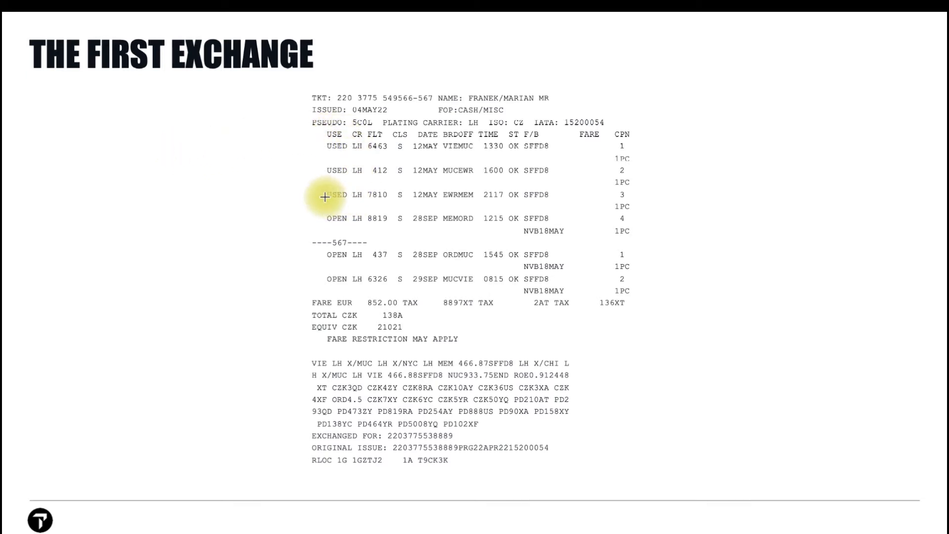
pyautogui.moveTo(324, 278)
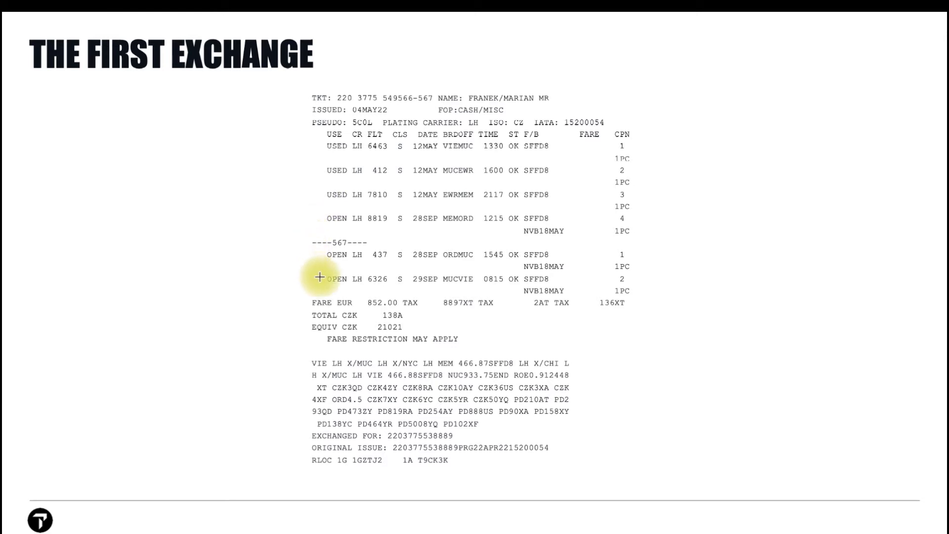
pyautogui.moveTo(336, 161)
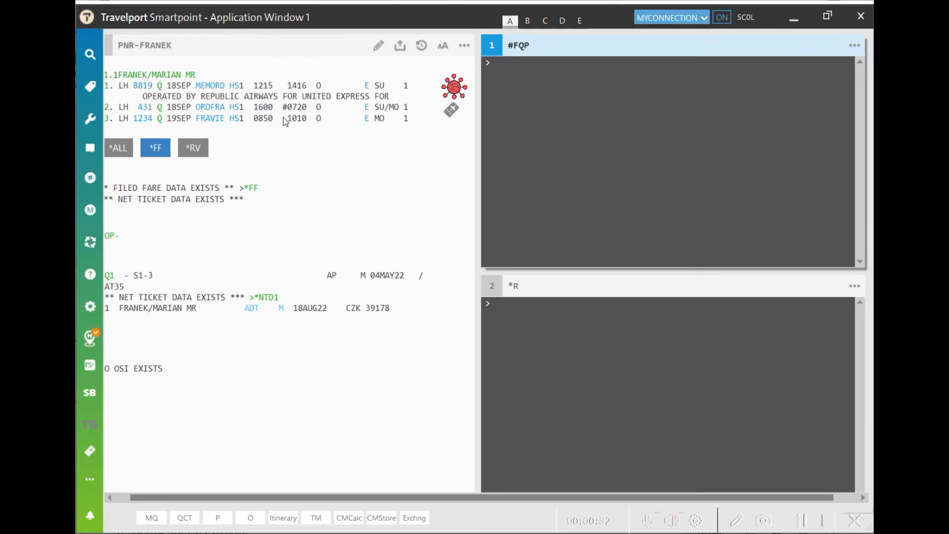
# - Enter FQ.T04MAY22 in the first terminal window to show the stored quote as of 04MAY22
pyautogui.click(494, 63)
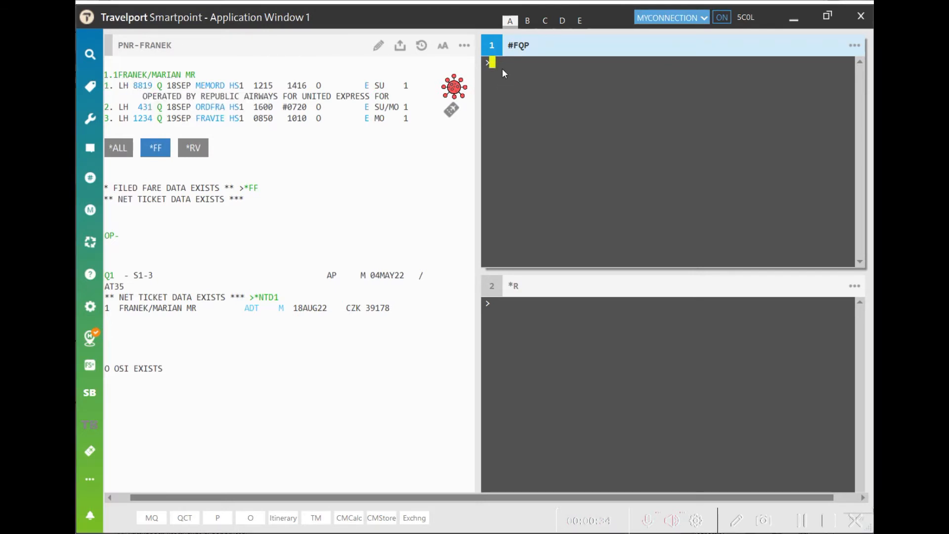
pyautogui.write('FQ.T04MAY22')
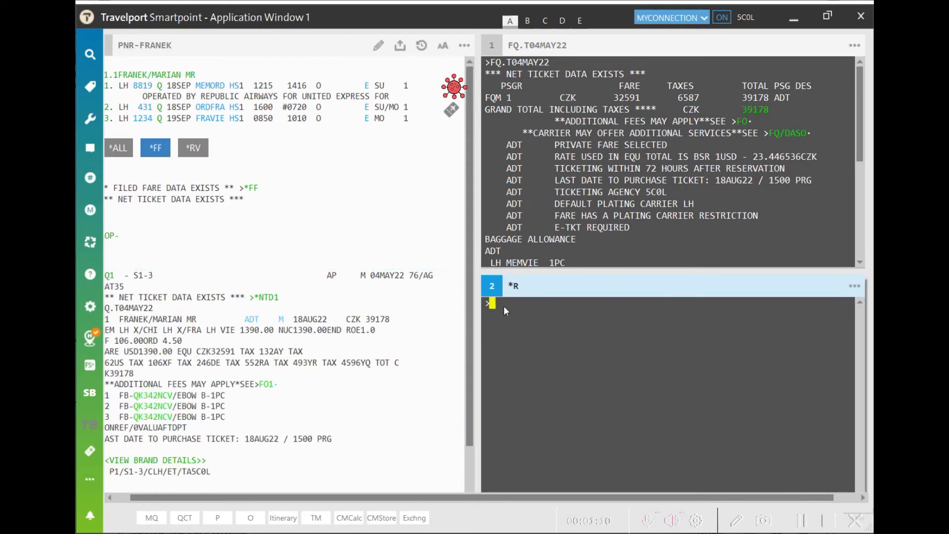
# - Run FDVIEMEM12MAY.T04MAY22-Q/LH in window 2 to list Lufthansa VIE–MEM fares for 12MAY
pyautogui.write('FDVIEMEM12MAY.T04MAY22-Q/LH')
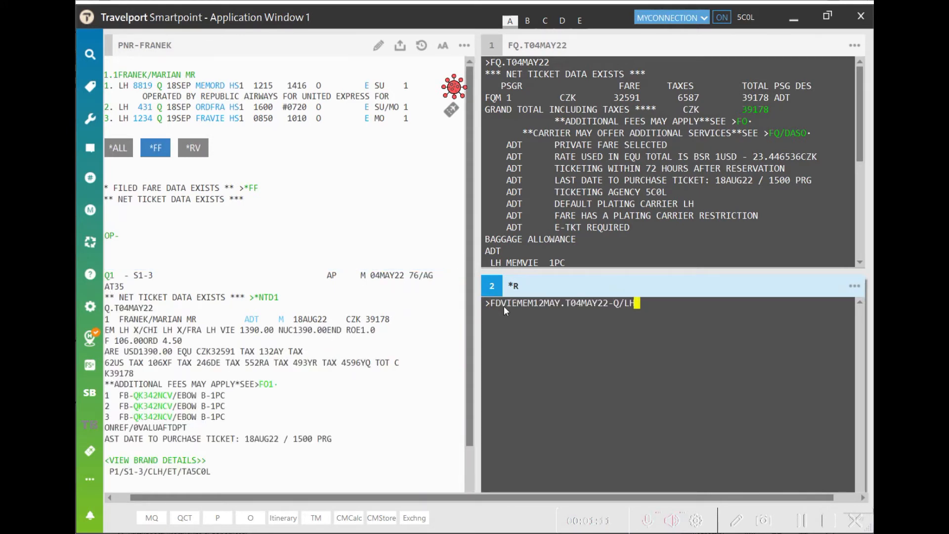
pyautogui.press('Enter')
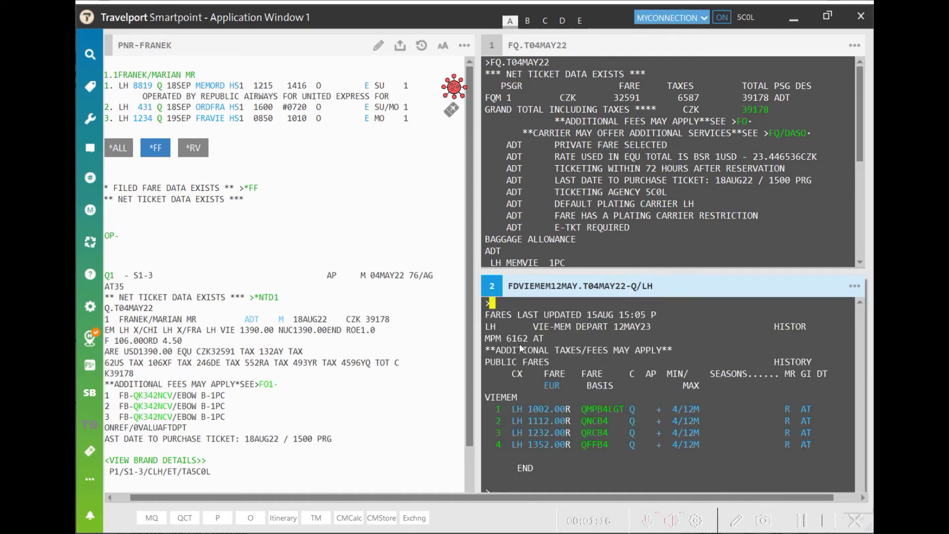
pyautogui.moveTo(595, 449)
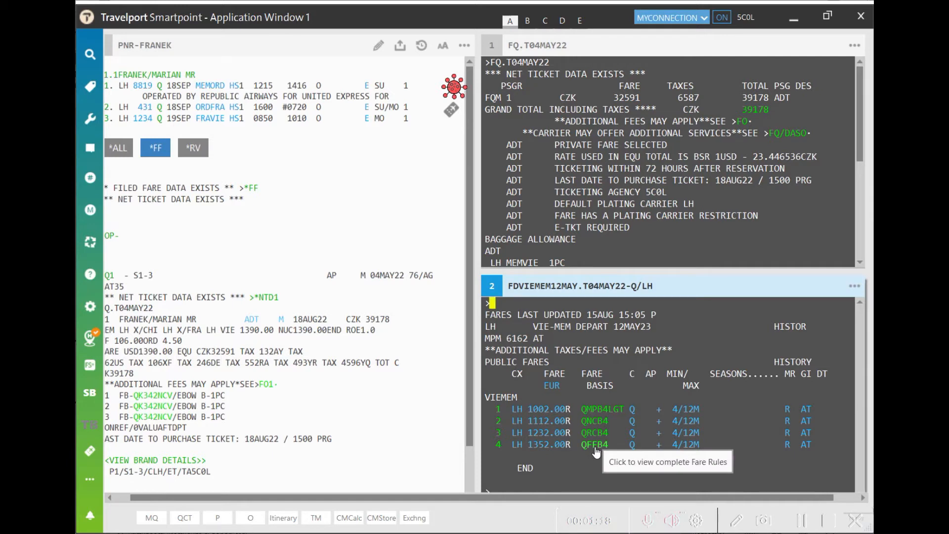
pyautogui.moveTo(596, 458)
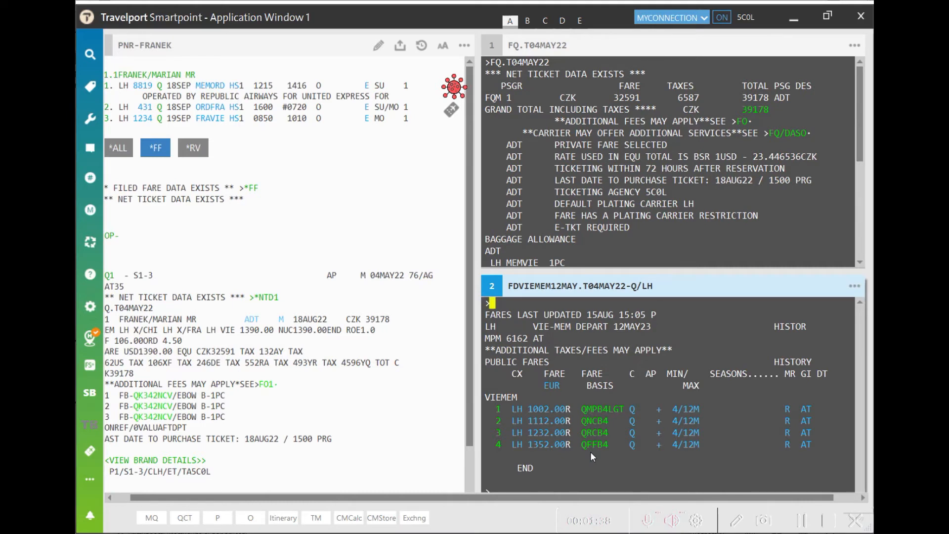
pyautogui.write('#')
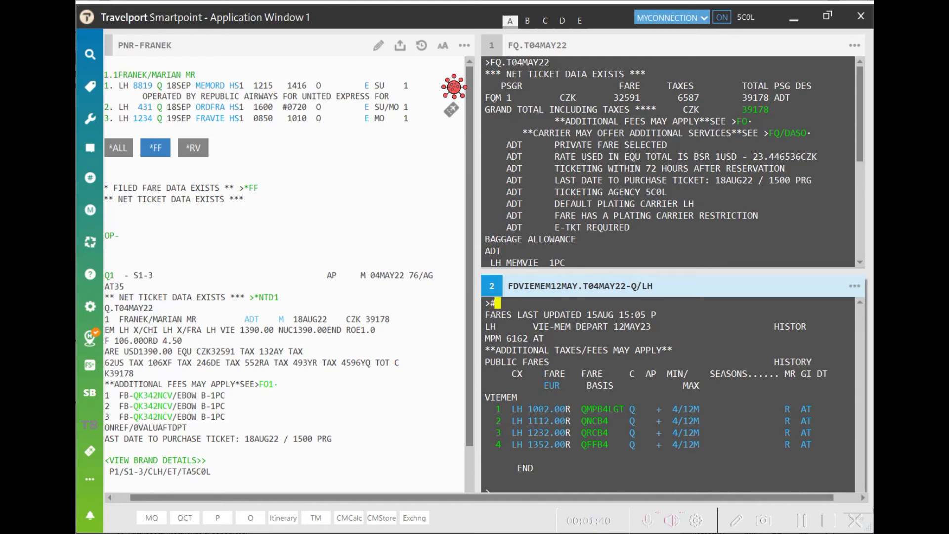
# - Enter #FQP, fill the 18SEP return leg and request the historical quote
pyautogui.write('FQP')
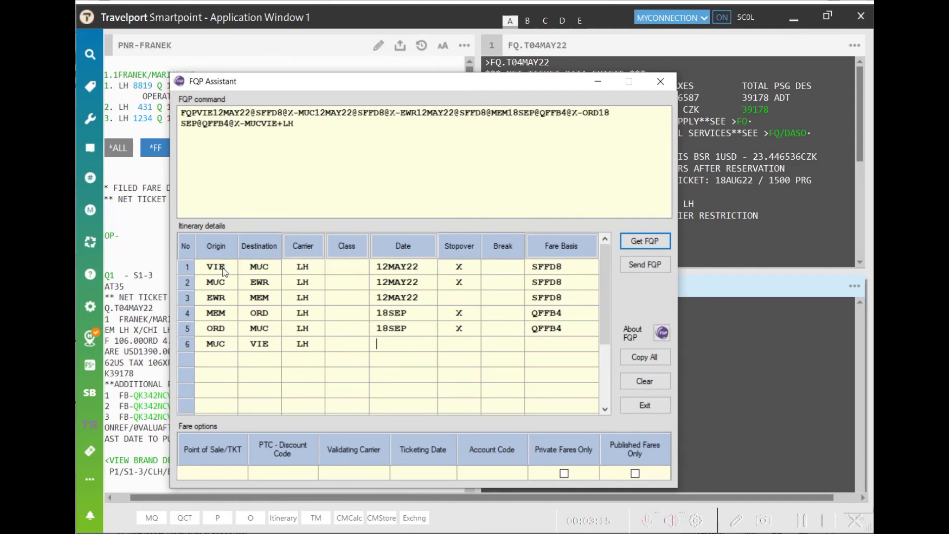
pyautogui.write('18SEP')
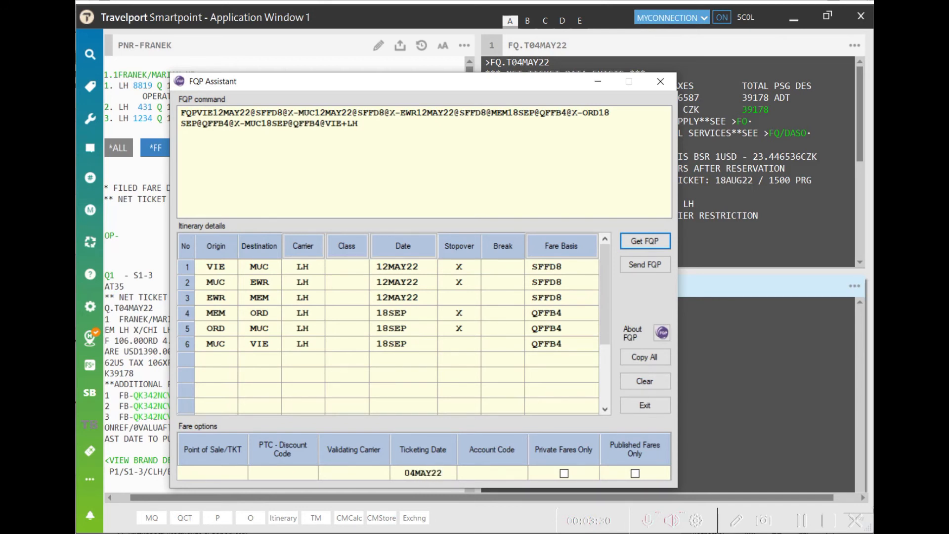
pyautogui.moveTo(450, 445)
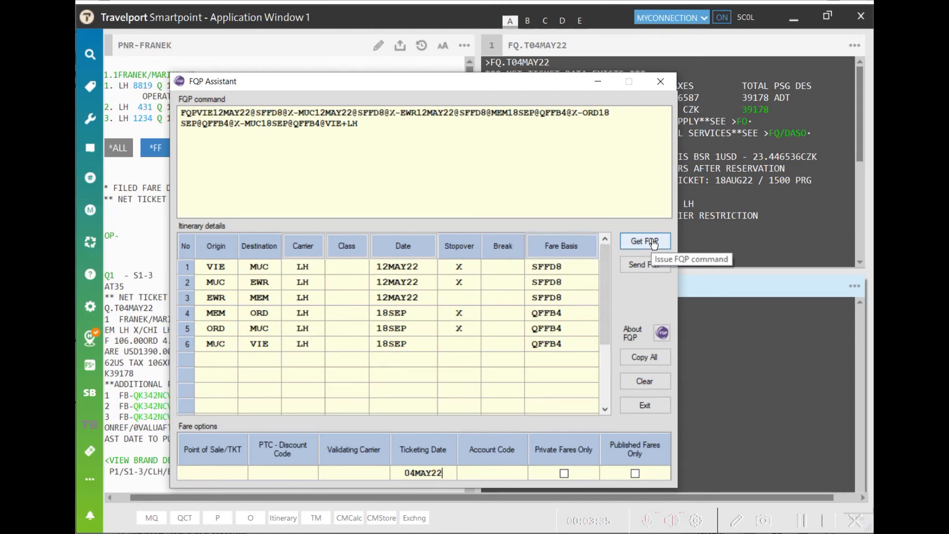
pyautogui.click(644, 241)
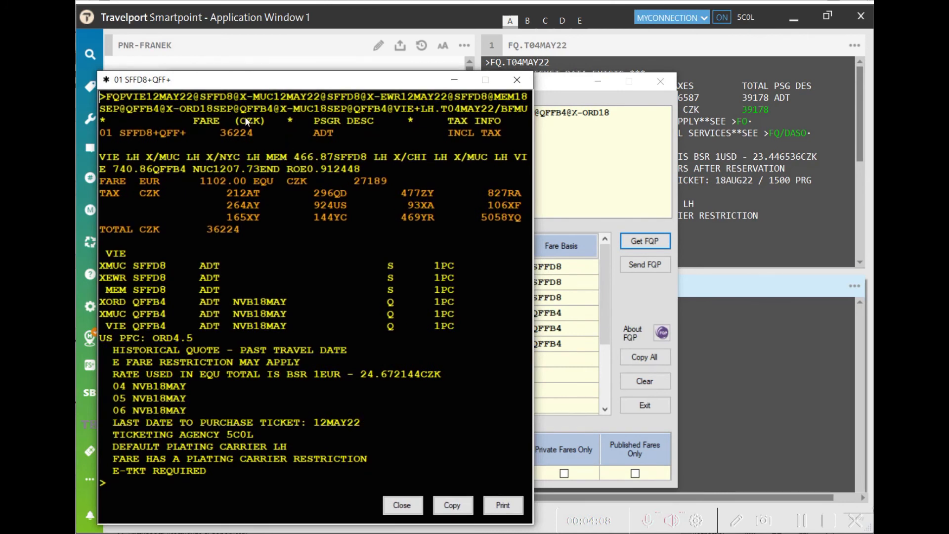
pyautogui.moveTo(249, 189)
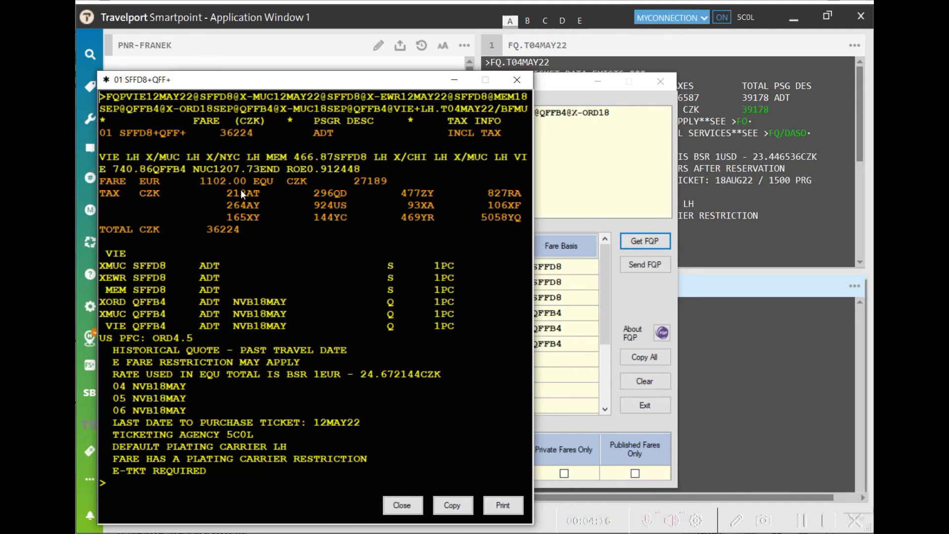
pyautogui.moveTo(288, 243)
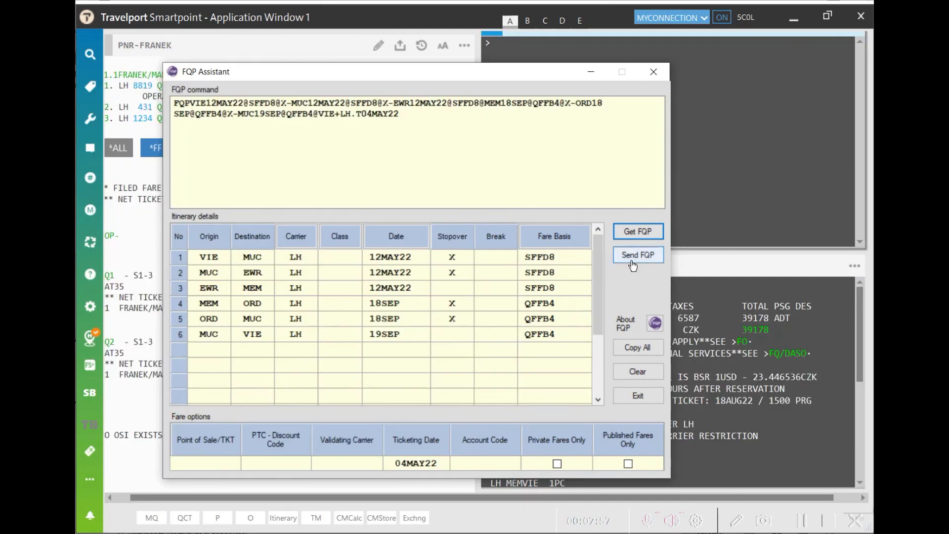
# - Paste and run the FQPVIE12MAY22… command in window 1, then scroll the CZK 36224 quote
pyautogui.click(638, 254)
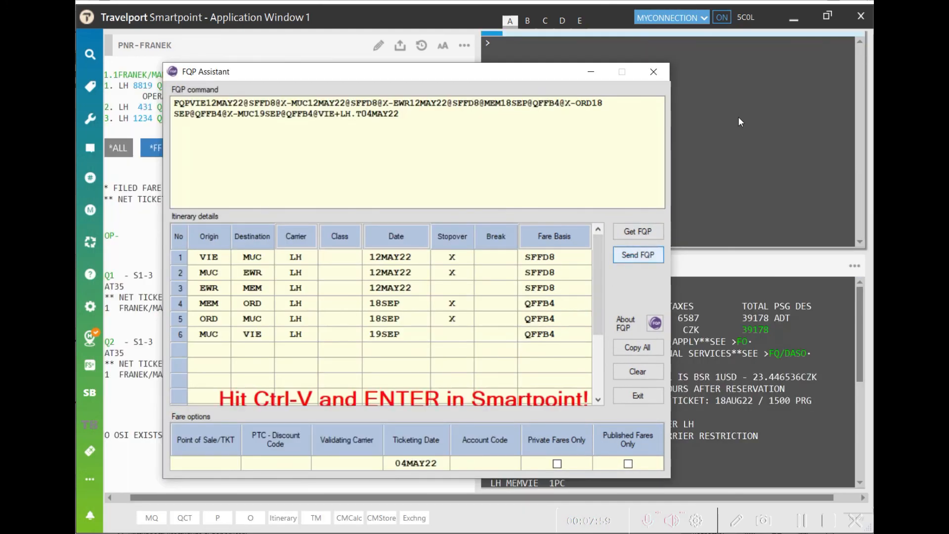
pyautogui.click(638, 254)
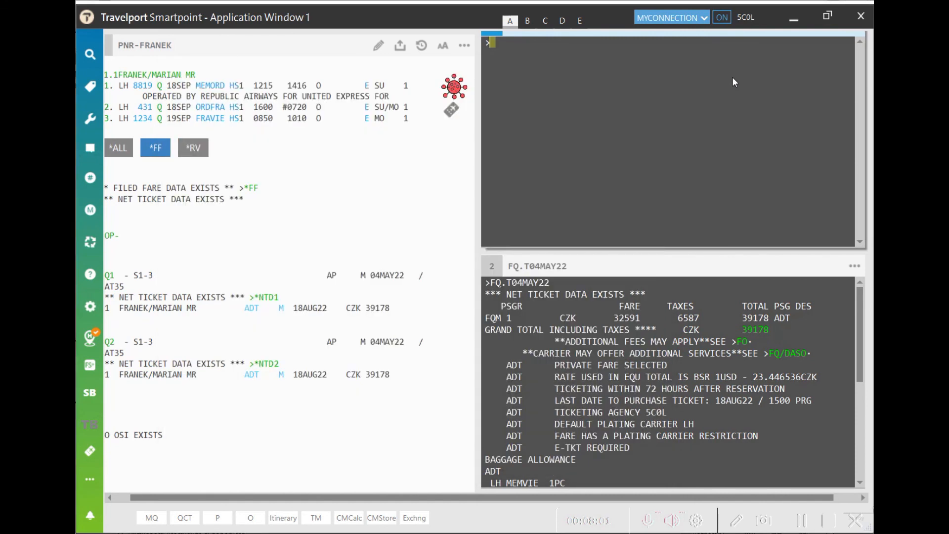
pyautogui.write('FQPVIE12MAY22@SFFD8@X-MUC12MAY22@SFFD8@X-EWR12MAY22@SFFD8@MEM18SEP@QFFB4@X-ORD18SEP@QFFB4@X-MUC19SEP@QFFB4@VIE+LH.T04MAY22/BFMU')
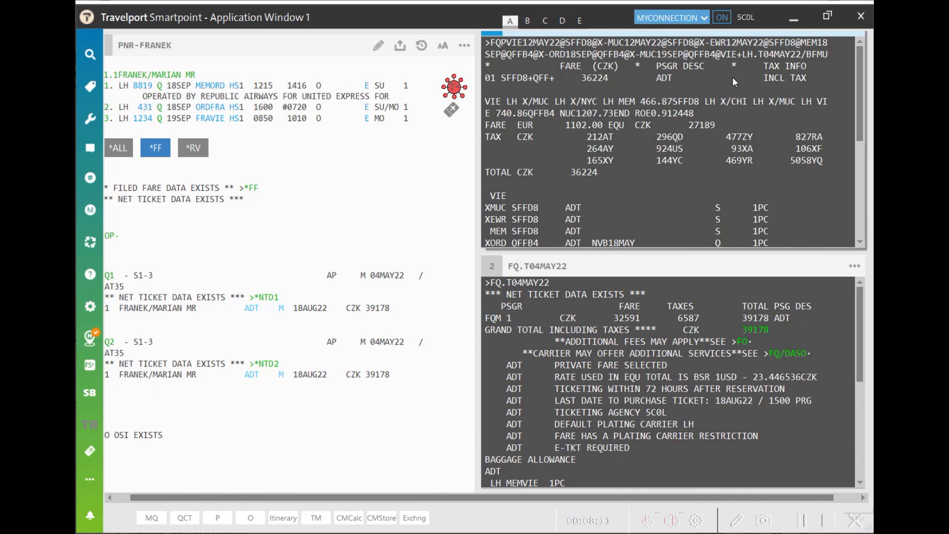
pyautogui.scroll(-3)
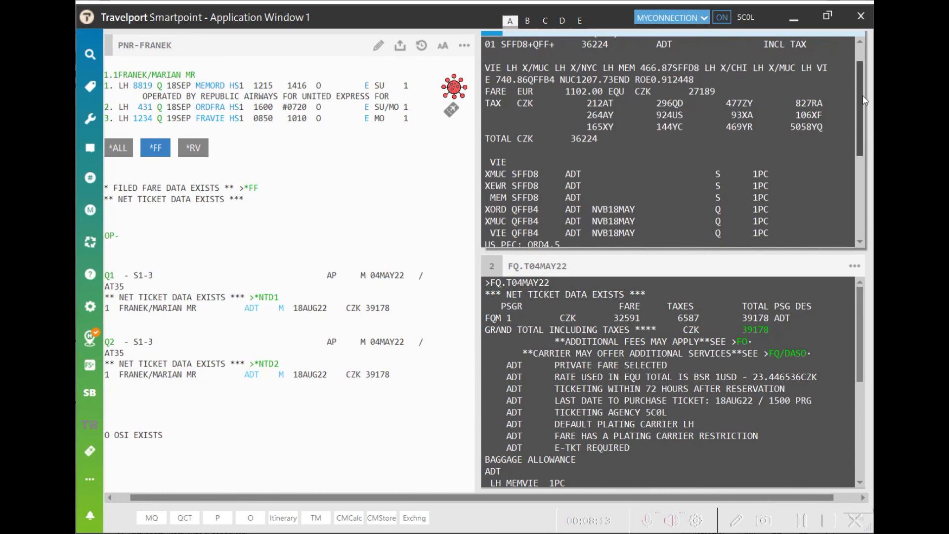